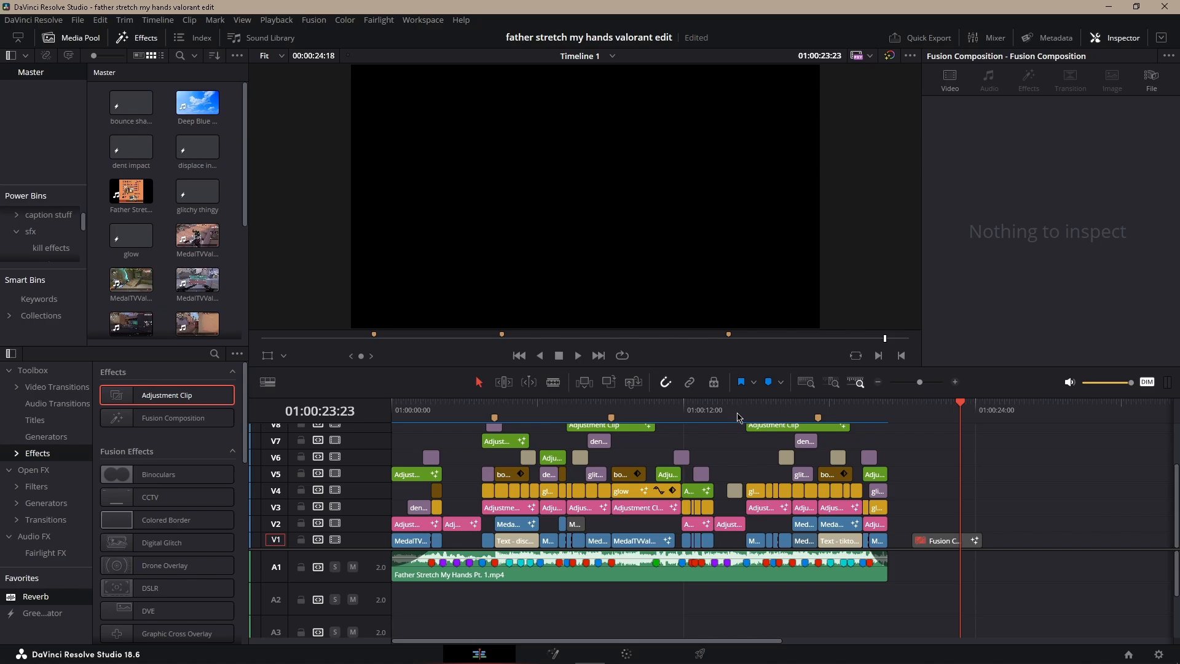
Step: Park the playhead at about 01:00:14:35 to preview the gameplay footage
click(746, 409)
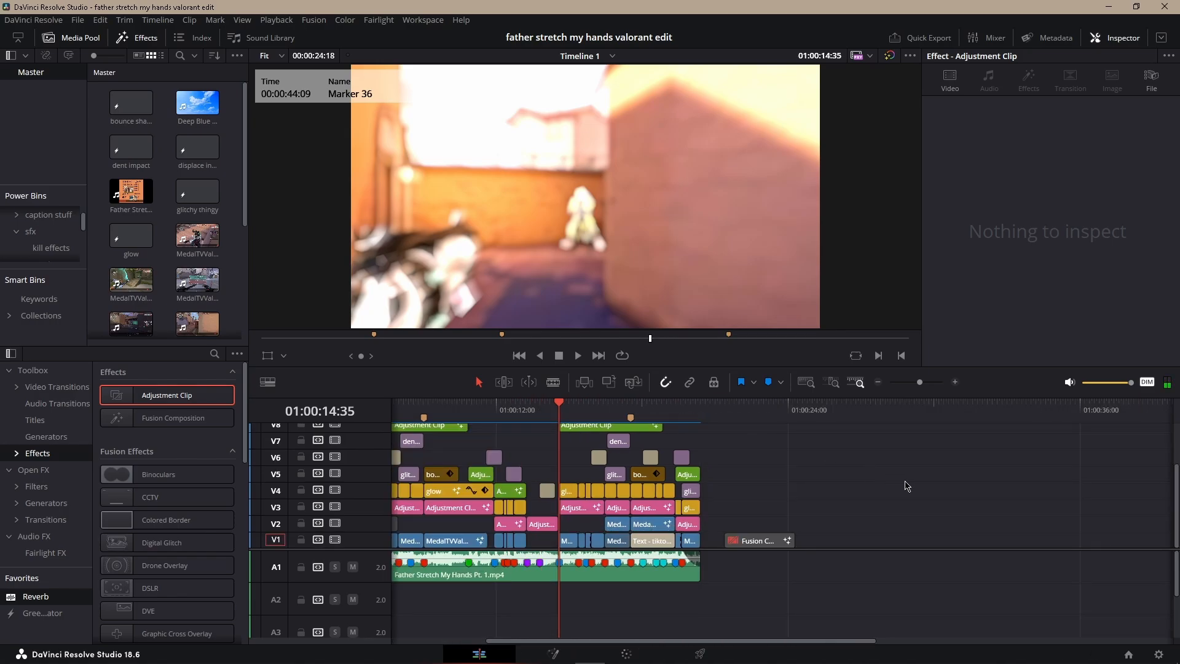
mouse_move(386, 378)
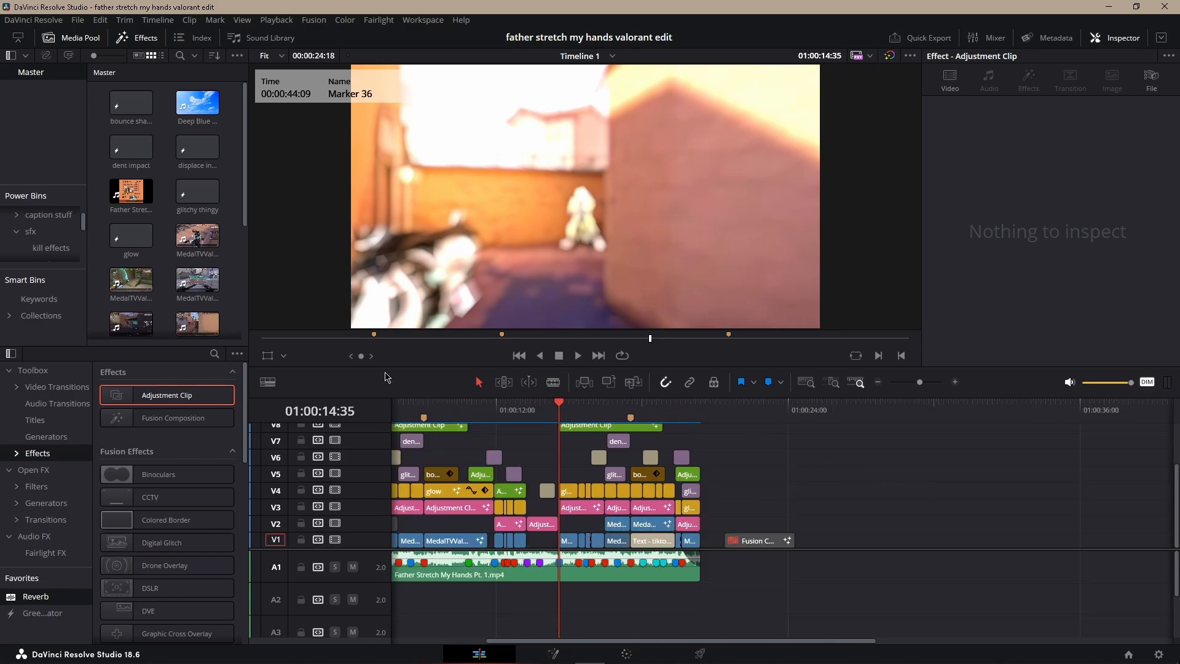
Step: Place reaver.mp3 and oni.mp3 from the kill effects bin on A1 after the main edit
click(50, 247)
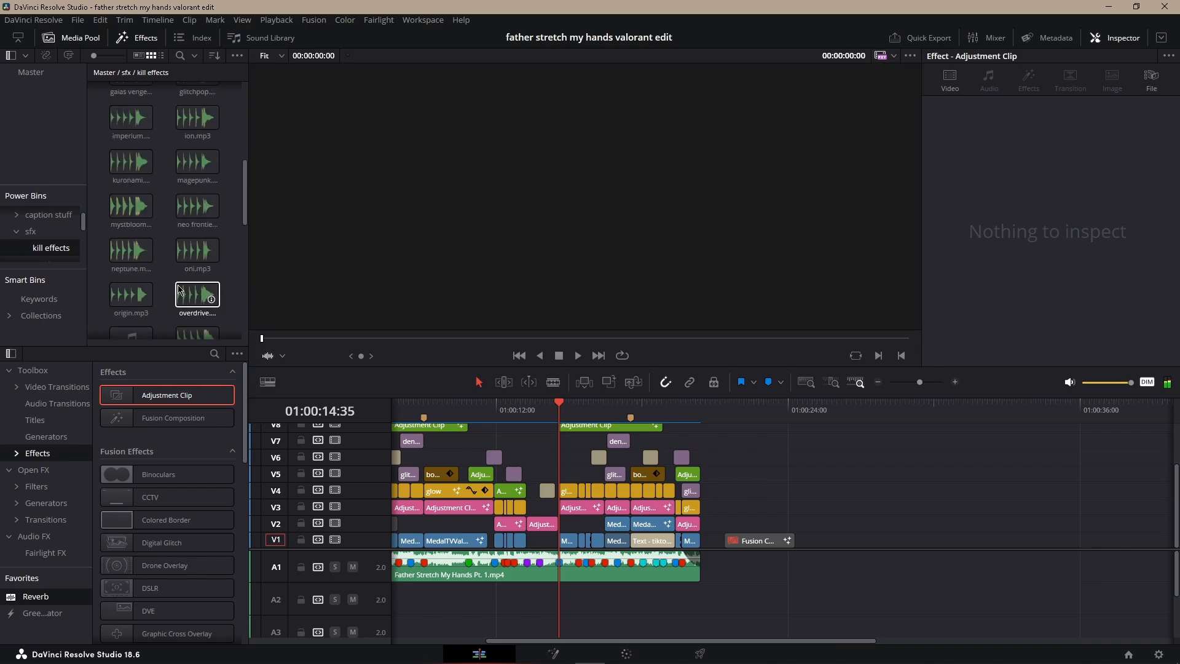
scroll(down, 3)
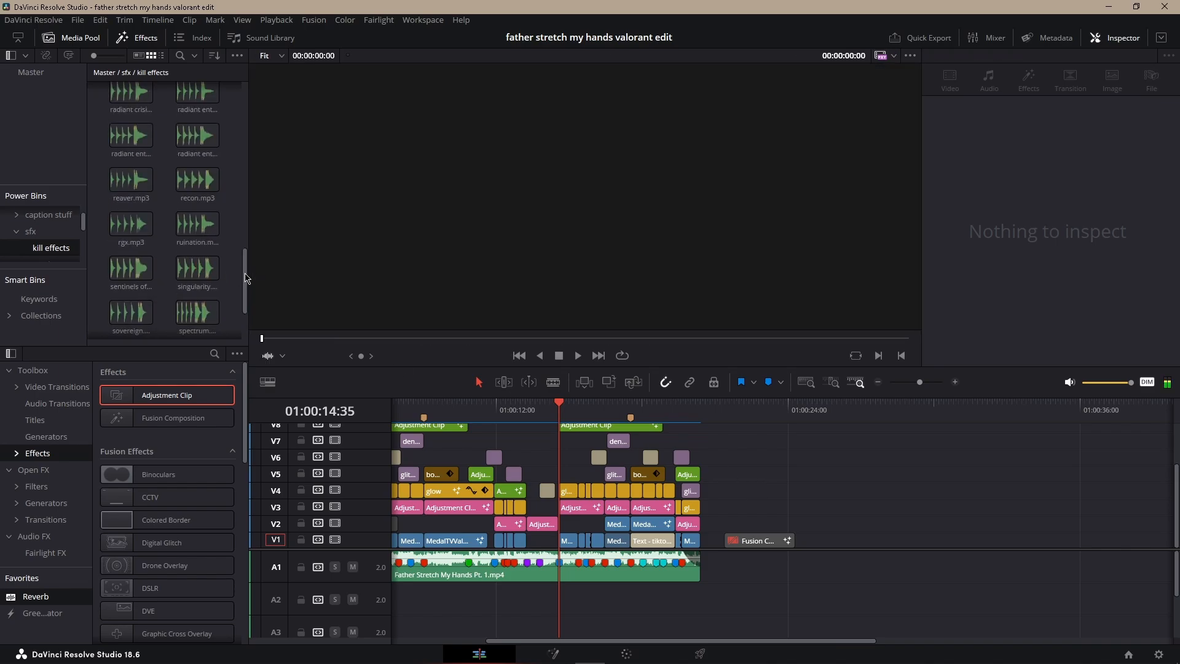
scroll(down, 3)
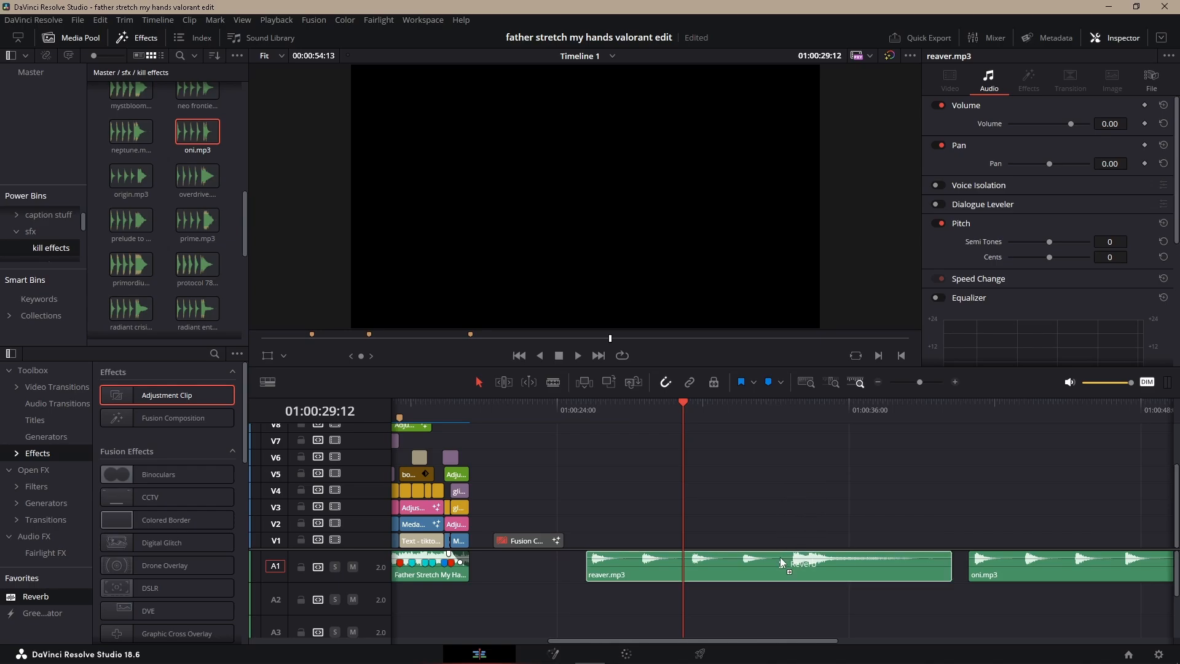
Step: Apply the Fairlight Reverb effect to the reaver.mp3 kill sound clip
click(35, 536)
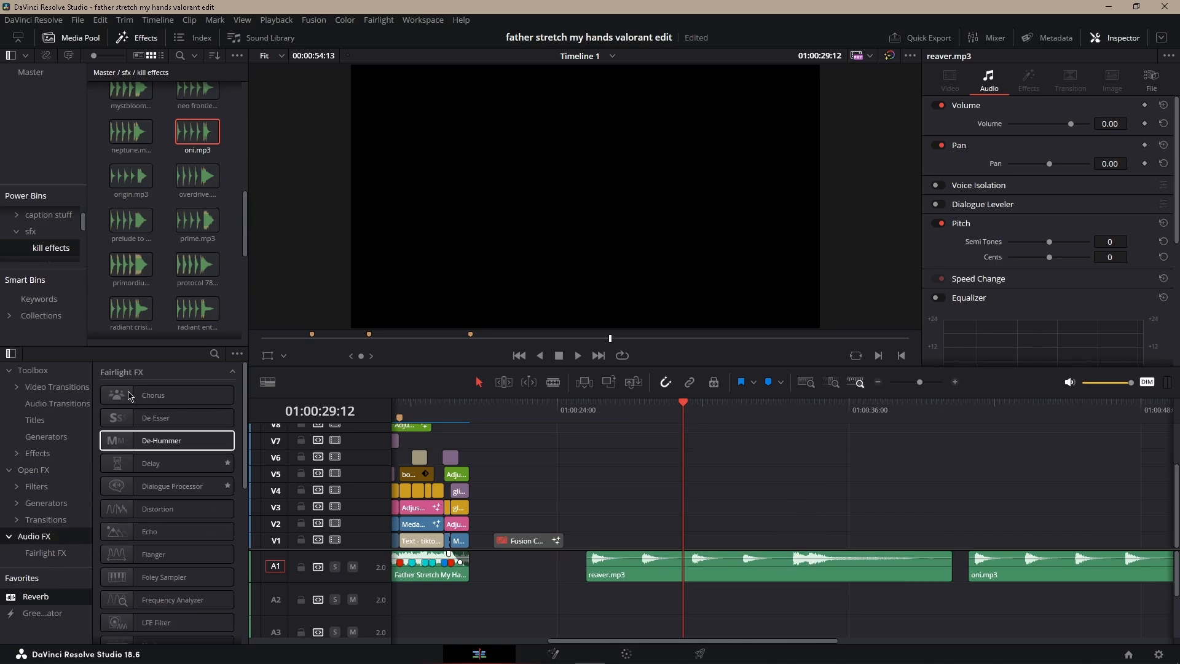
scroll(down, 3)
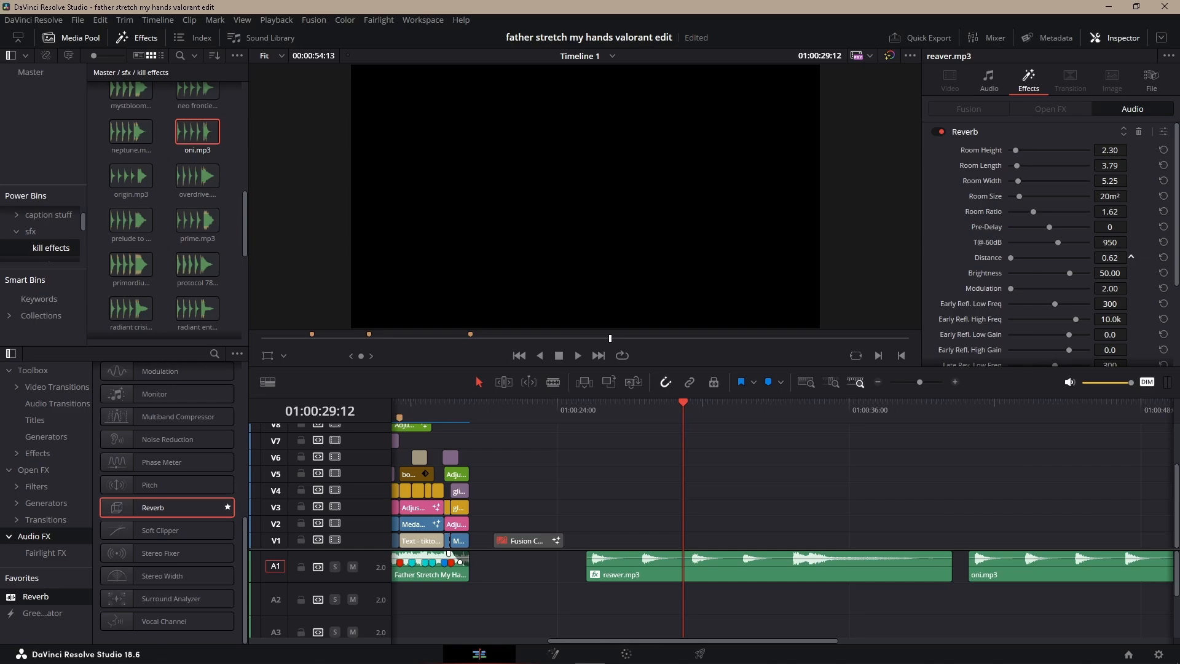
scroll(down, 3)
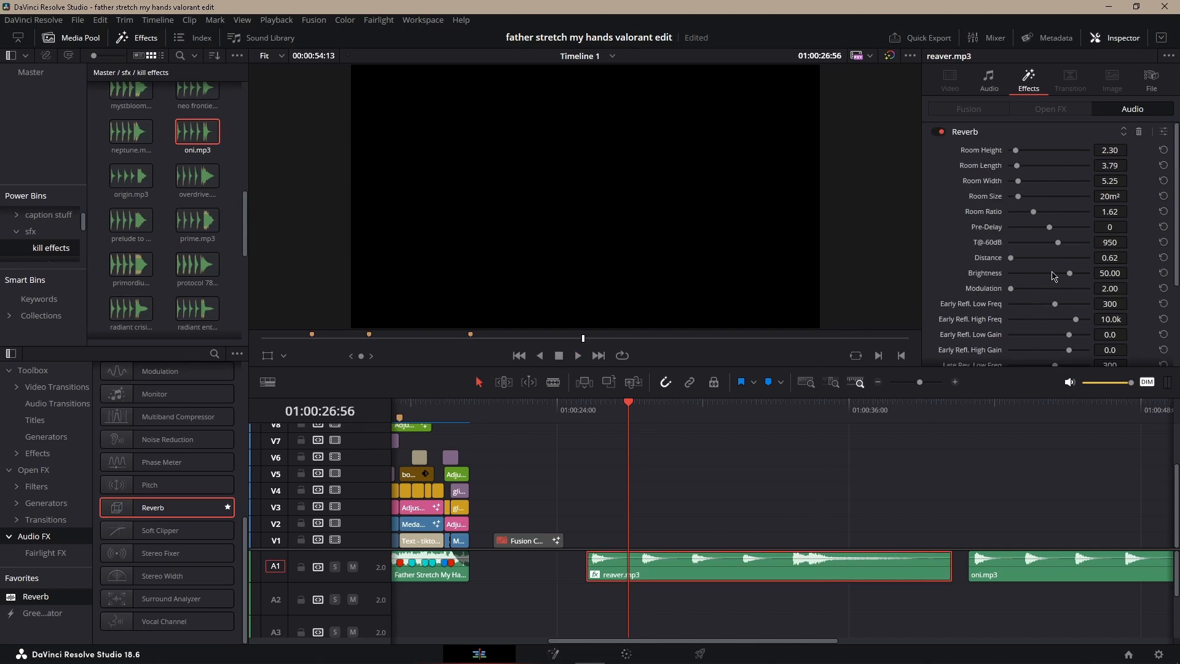
mouse_move(1164, 132)
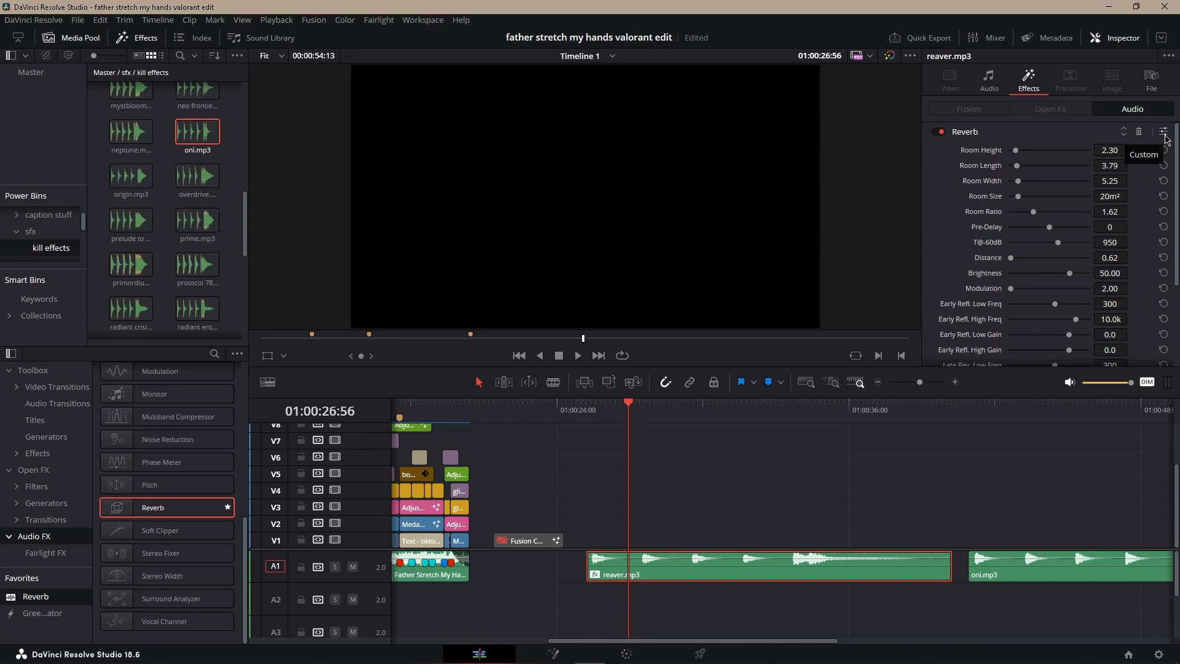
Step: Save the reverb as preset 'idk' and load it on oni.mp3 with full controls showing
click(1164, 132)
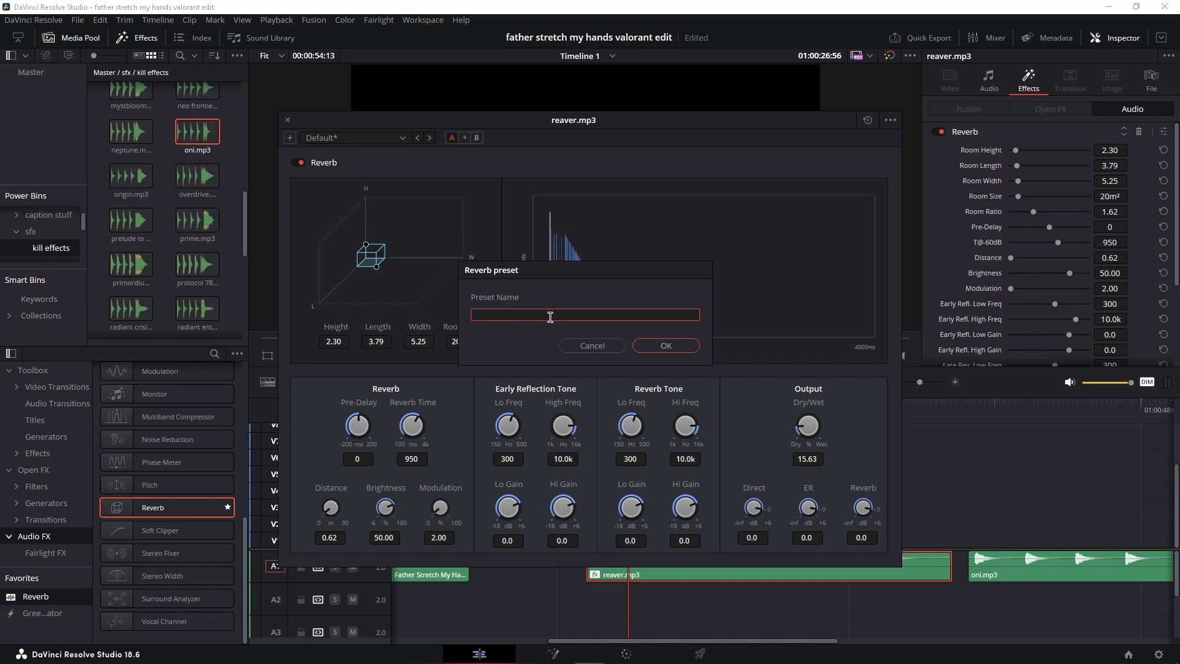
click(591, 346)
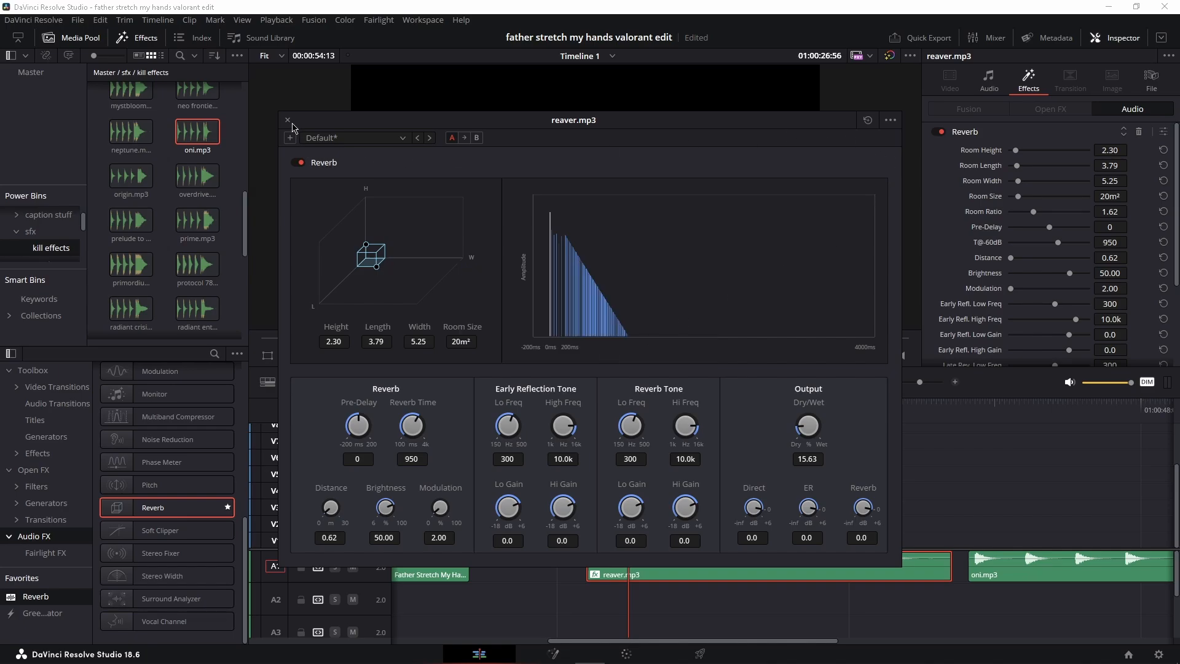
click(286, 120)
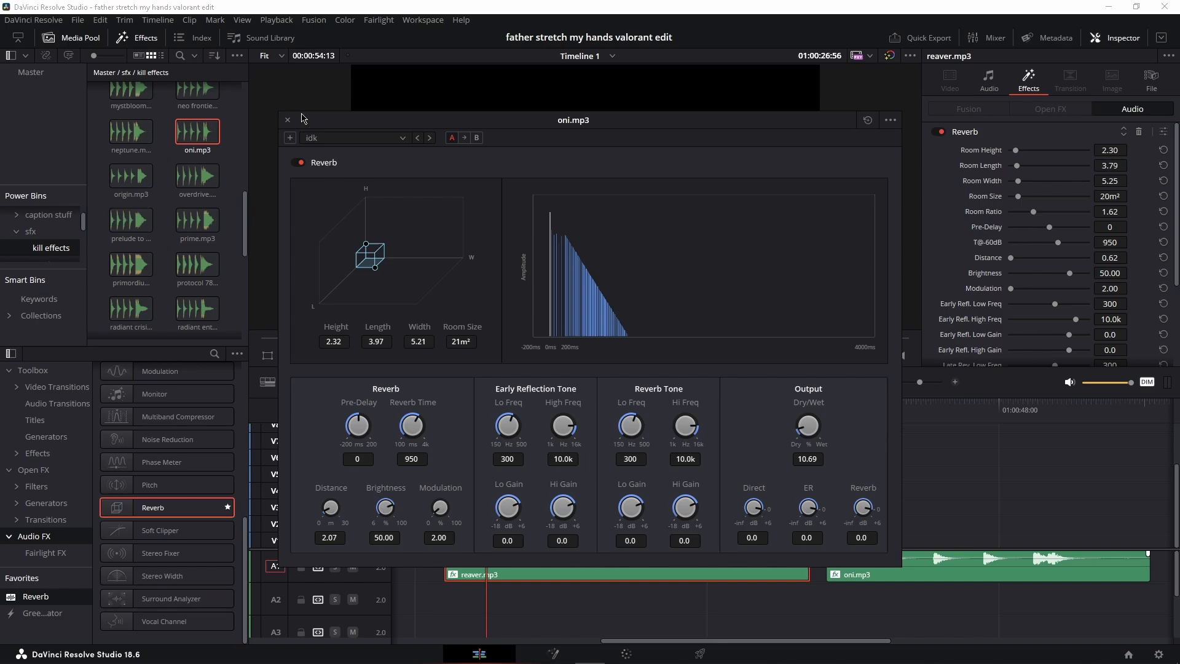
Step: Close the reverb window, stack kill sounds on A2 and A3, and preview primordium.mp3
click(287, 119)
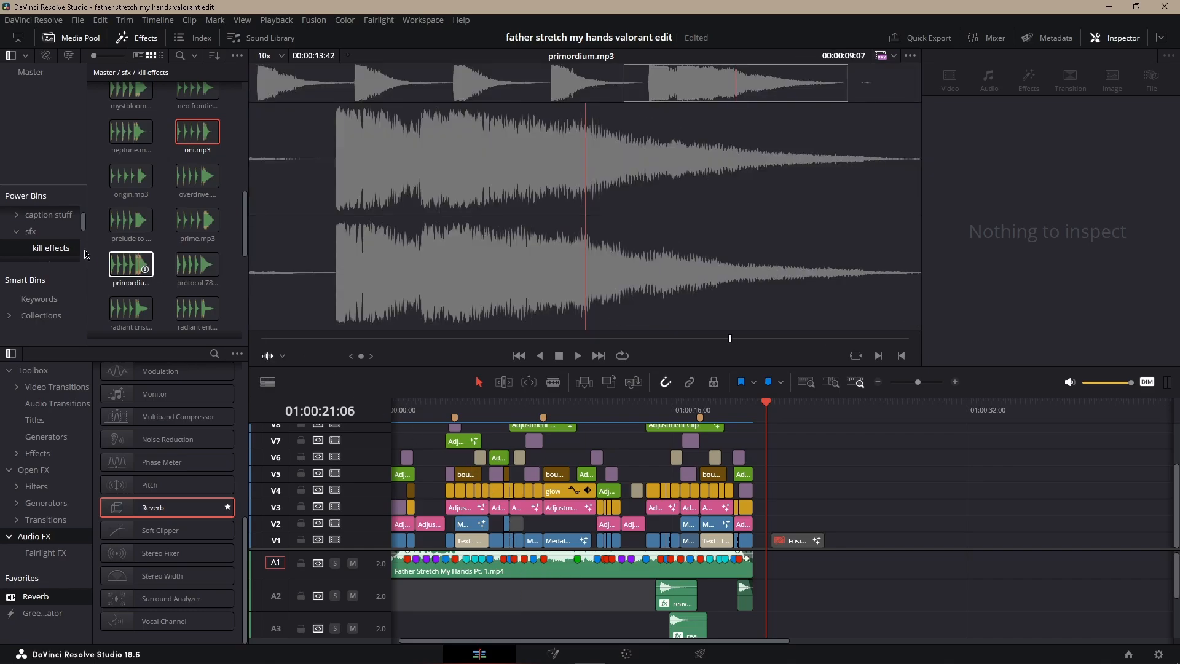
Step: Add vandalTap.mp3 from sfx > gun sfx > rifles to A2, pitched down two semitones
click(30, 231)
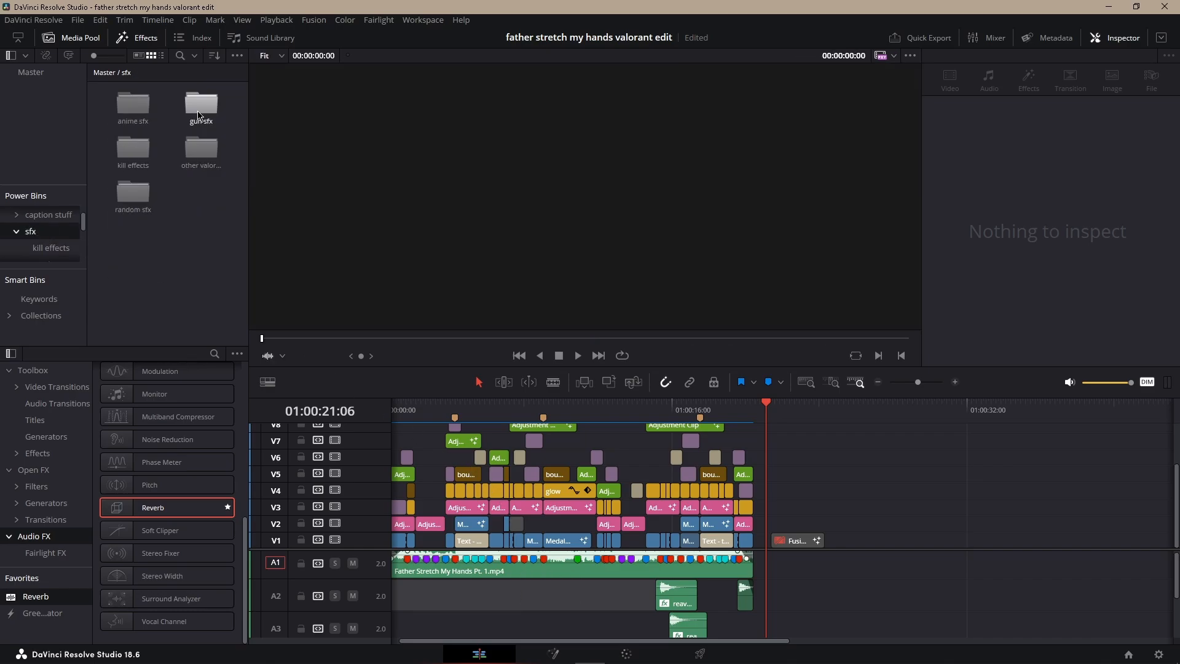
double_click(201, 104)
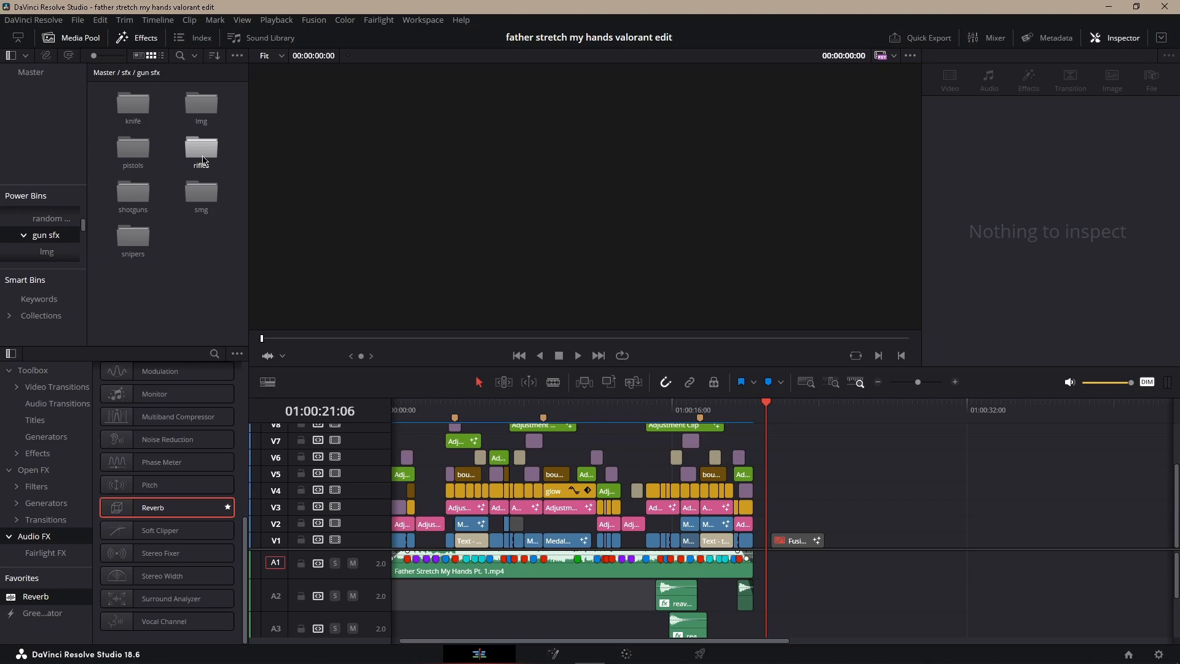
double_click(200, 149)
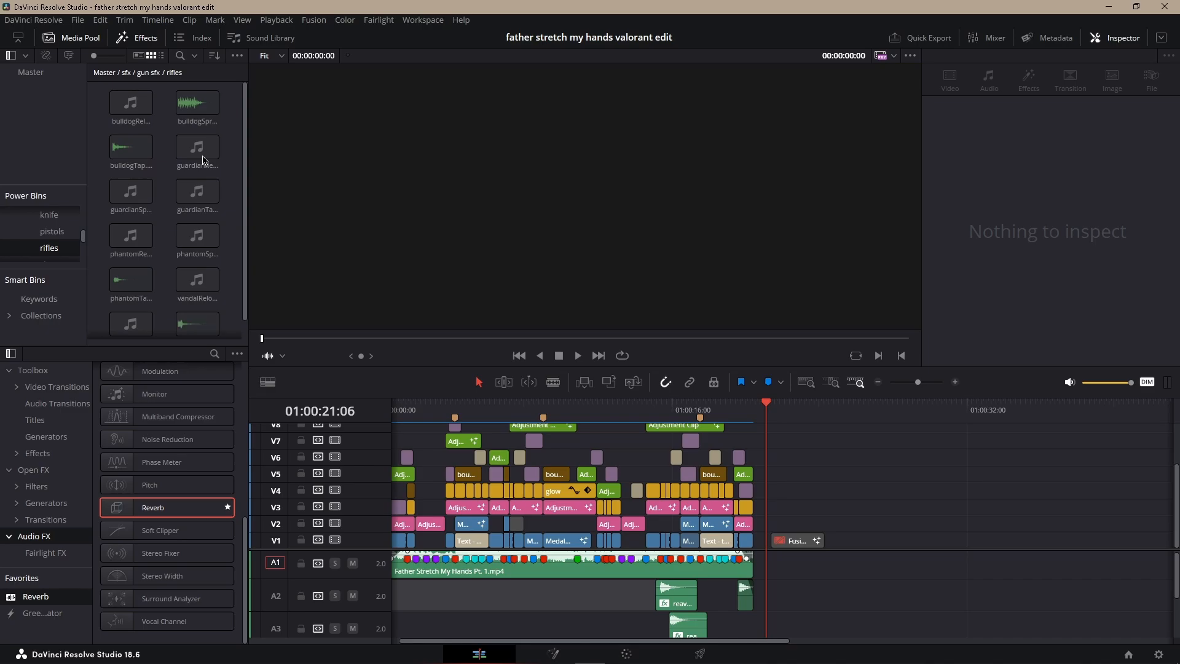
scroll(down, 3)
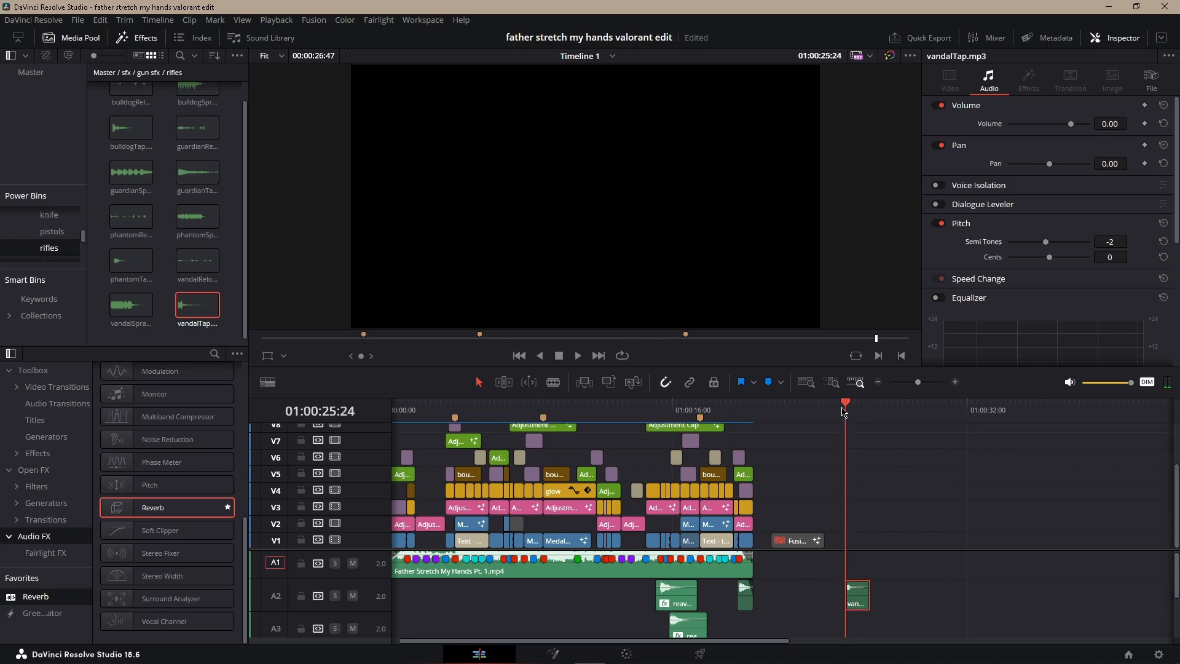
Step: Load the saved small-room reverb preset (21 m² room, distance 2.07) on the Reaver Sheriff sound
click(855, 402)
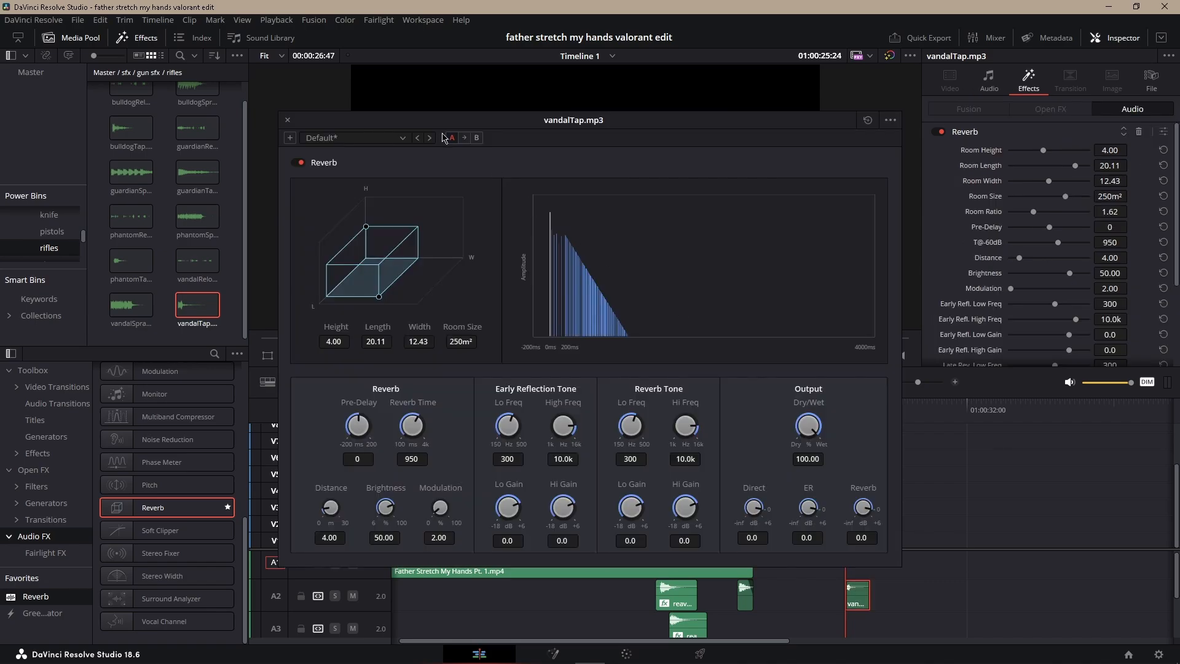
click(286, 120)
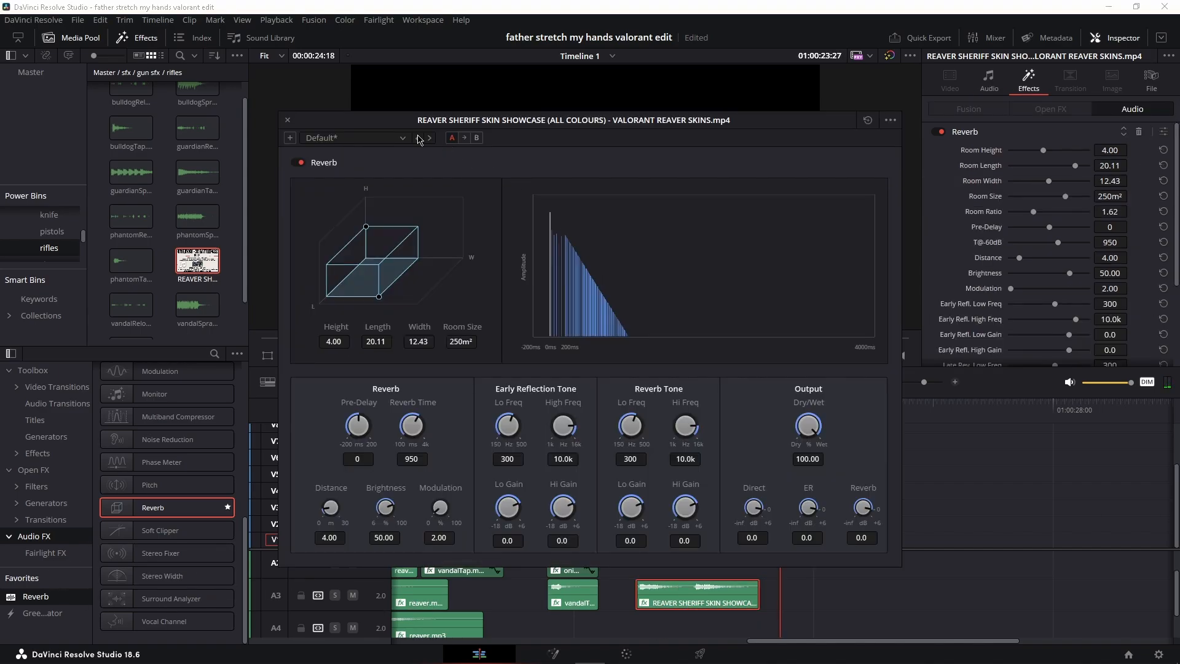
click(287, 120)
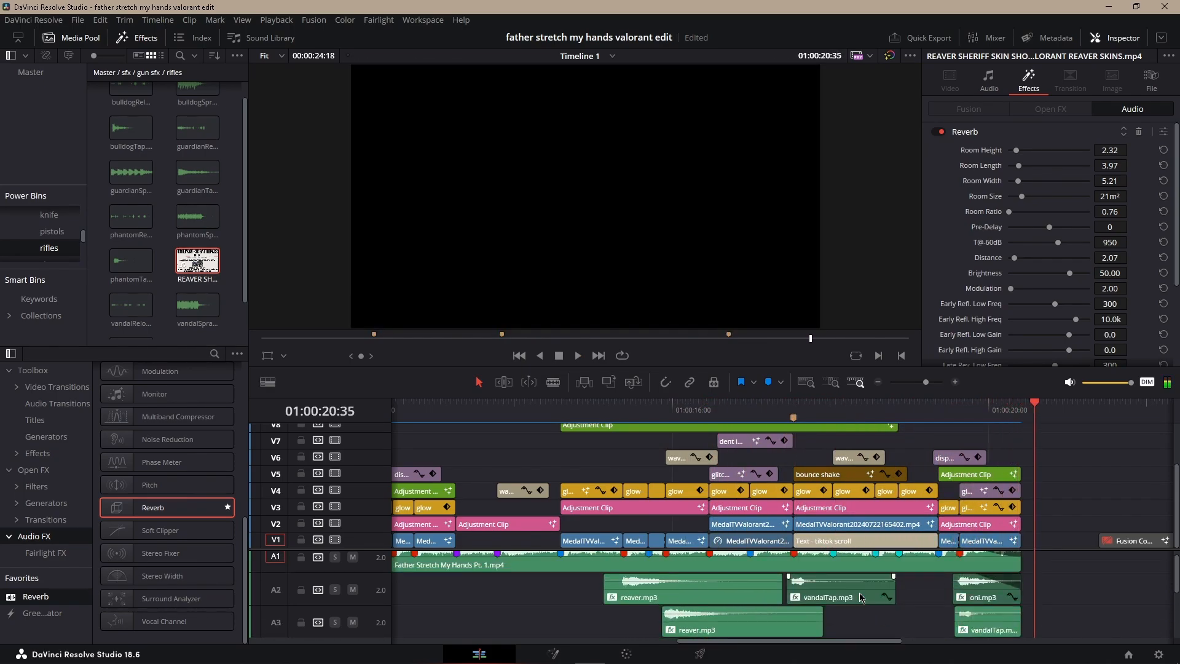
Step: Set vandalTap.mp3 Pitch Semi Tones to -2 and place woosh 3.wav on A4
click(840, 597)
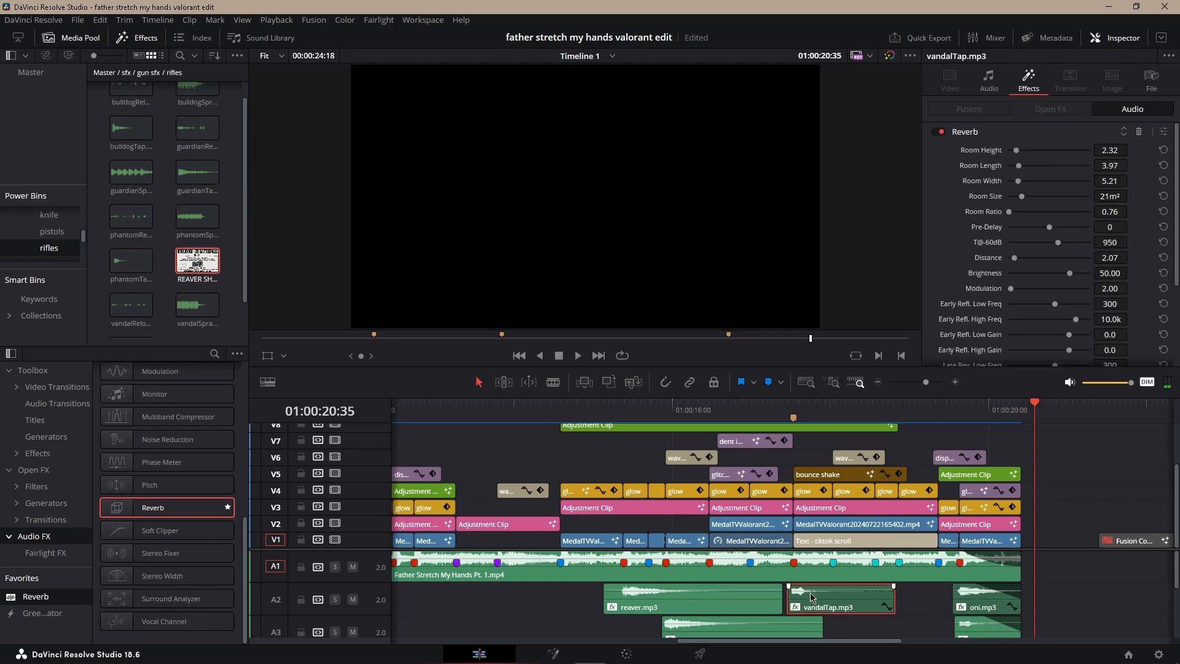
click(989, 78)
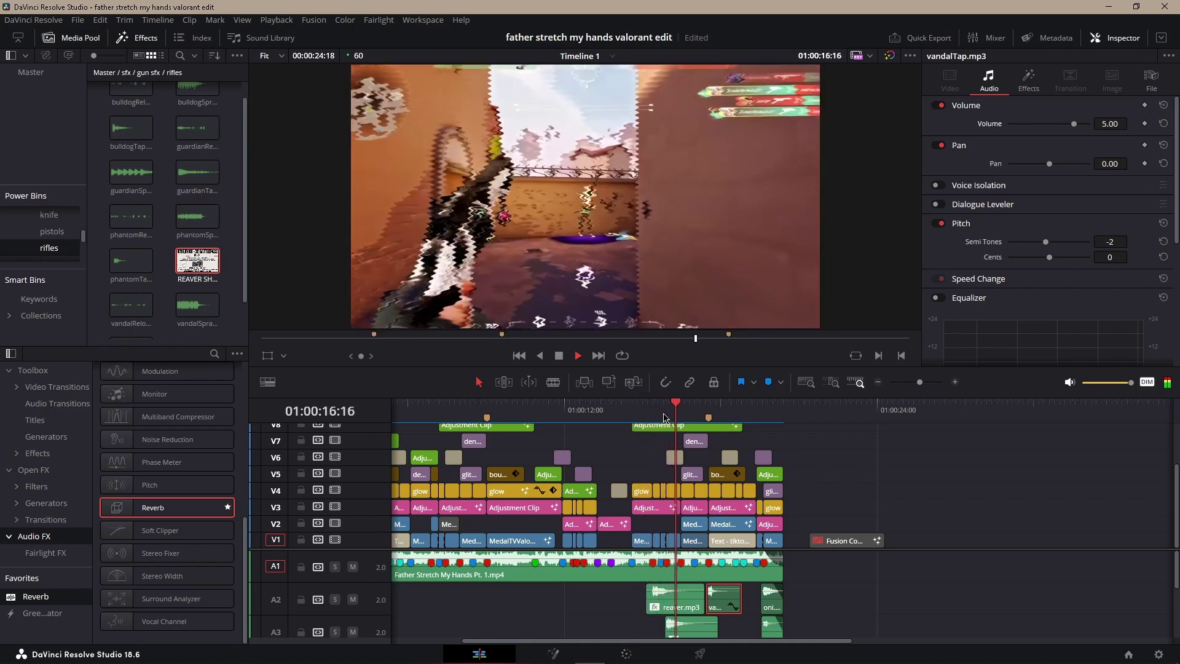
click(727, 401)
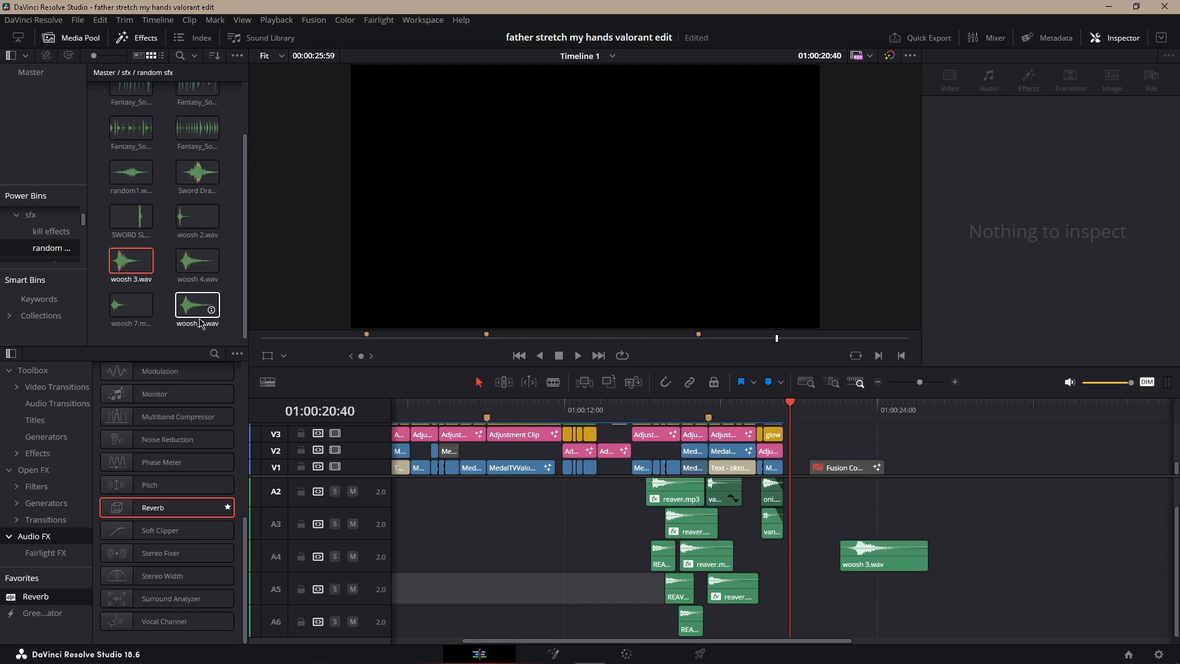
Step: Apply the idk reverb preset to woosh 3.wav and layer copies on A7 and A8
click(197, 260)
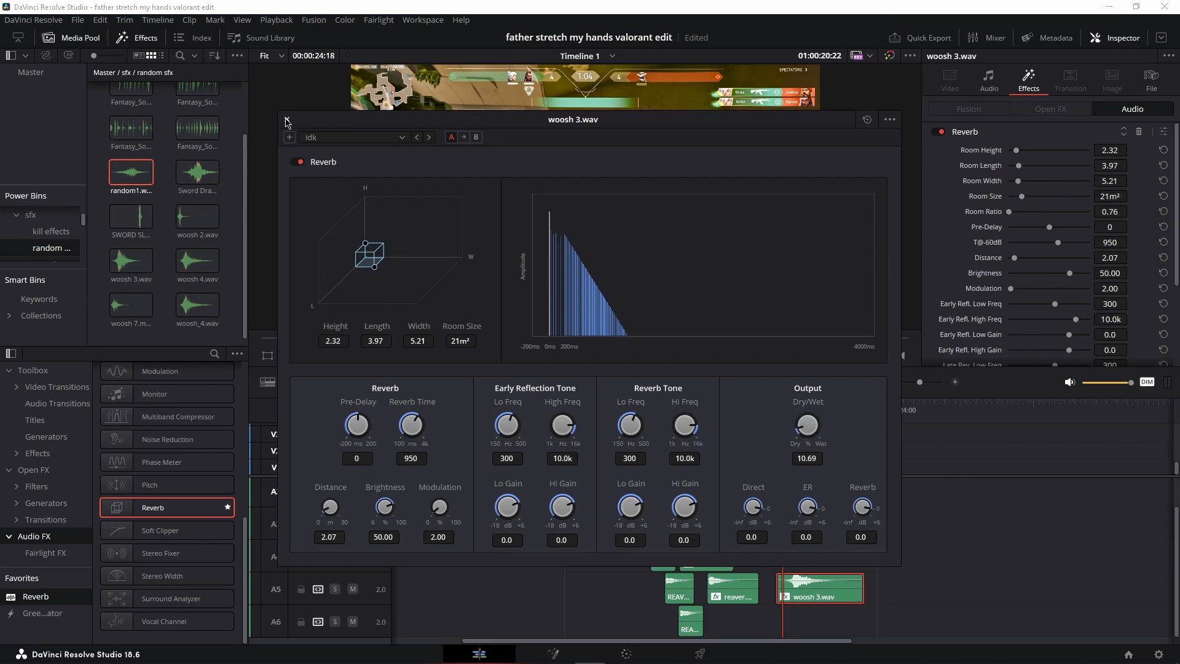
click(286, 122)
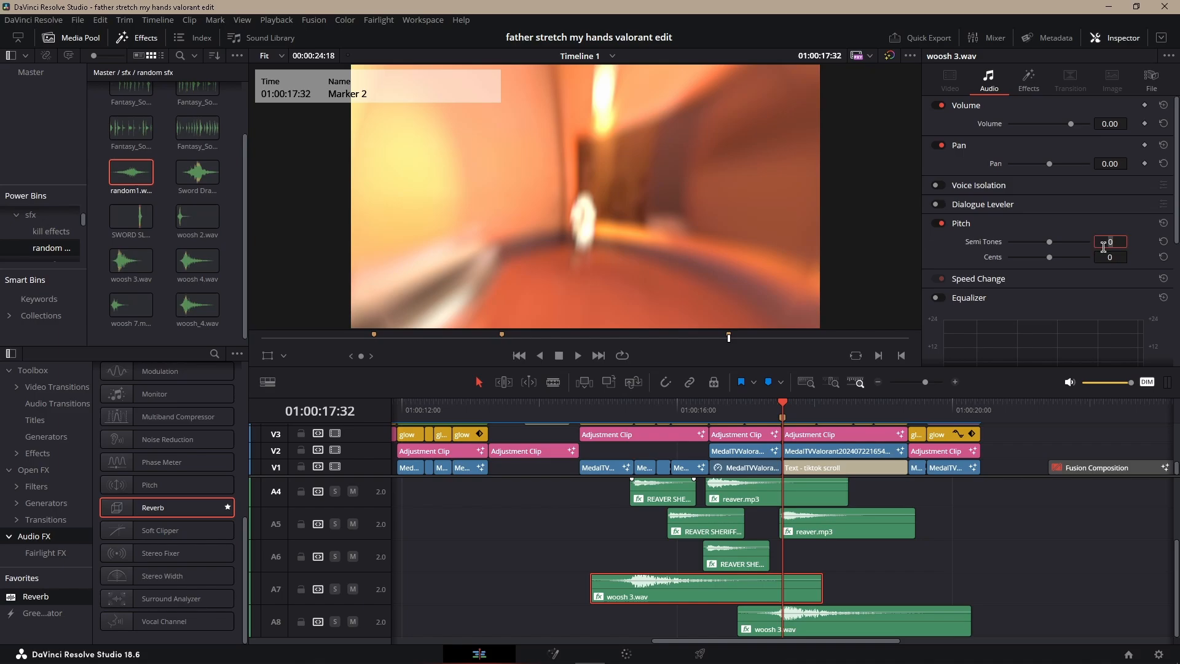
Step: Set Pitch Semi Tones to 5 for the woosh 3.wav on A7 and play back
click(1128, 240)
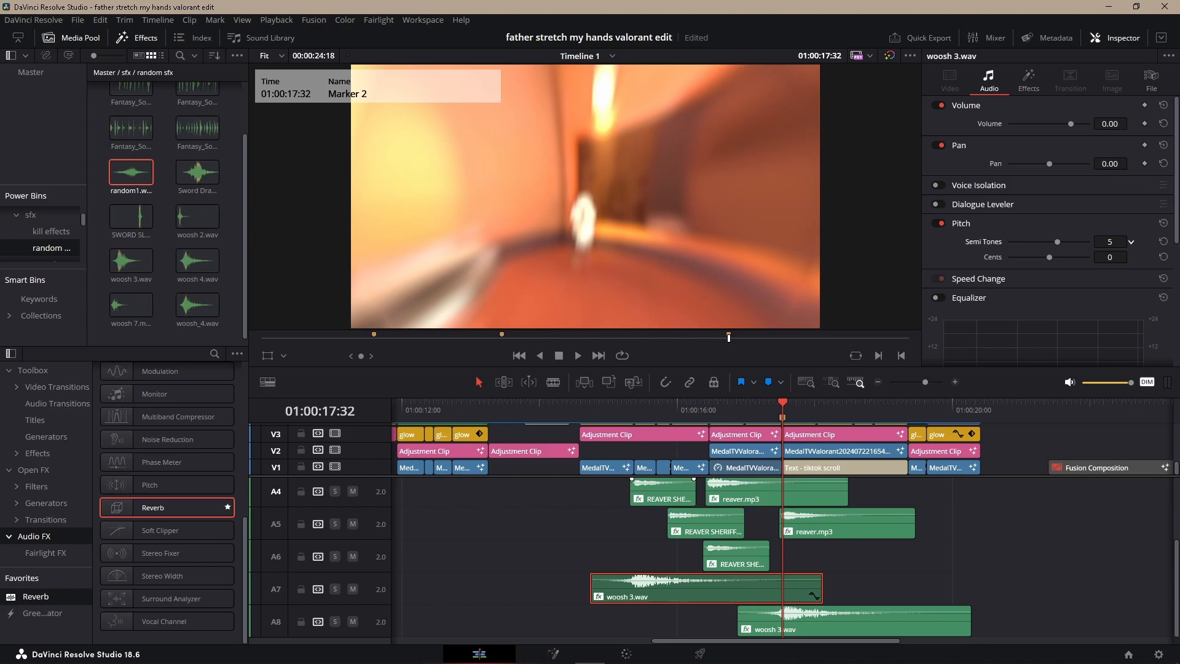
click(592, 411)
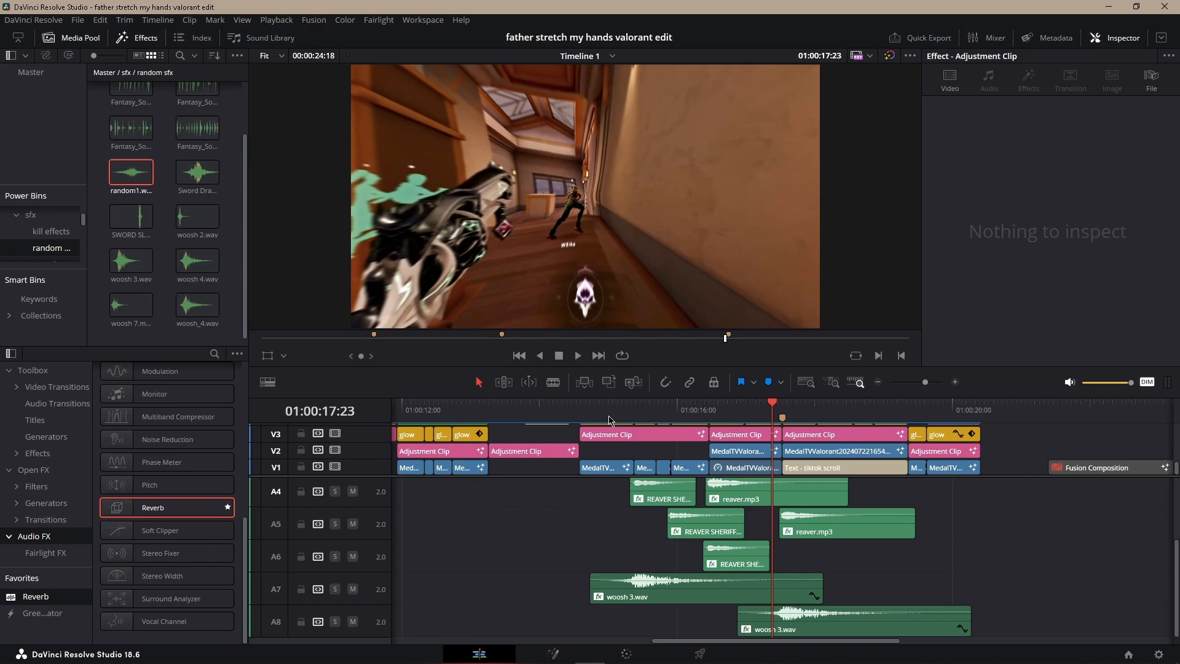
mouse_move(599, 417)
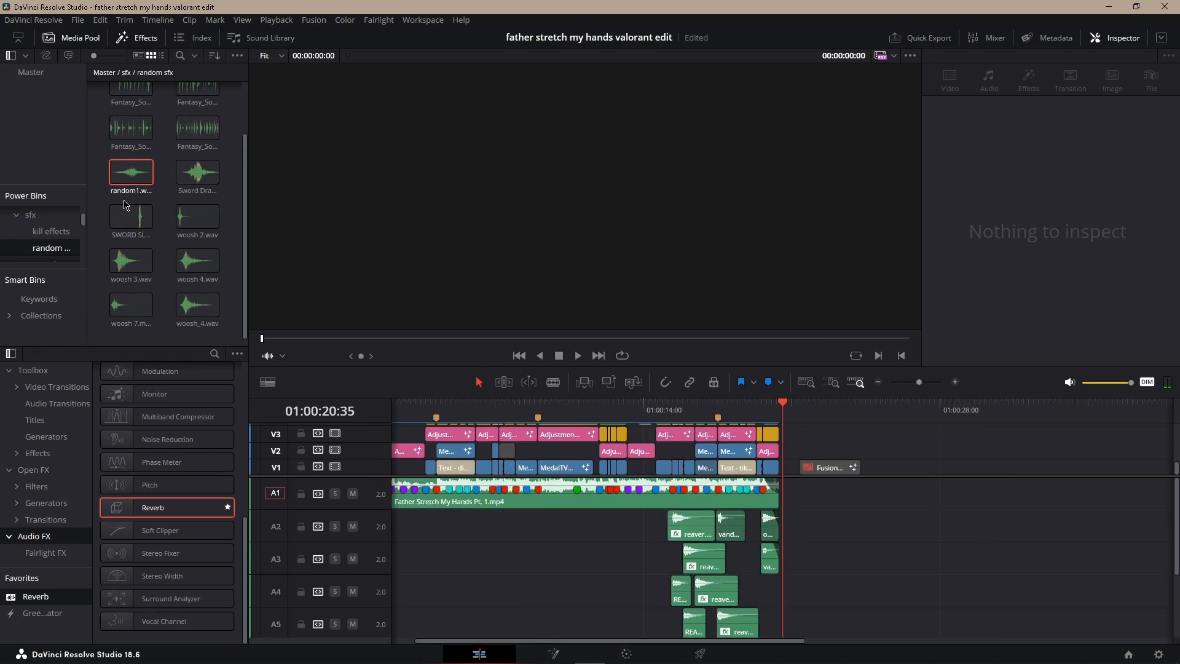
click(131, 106)
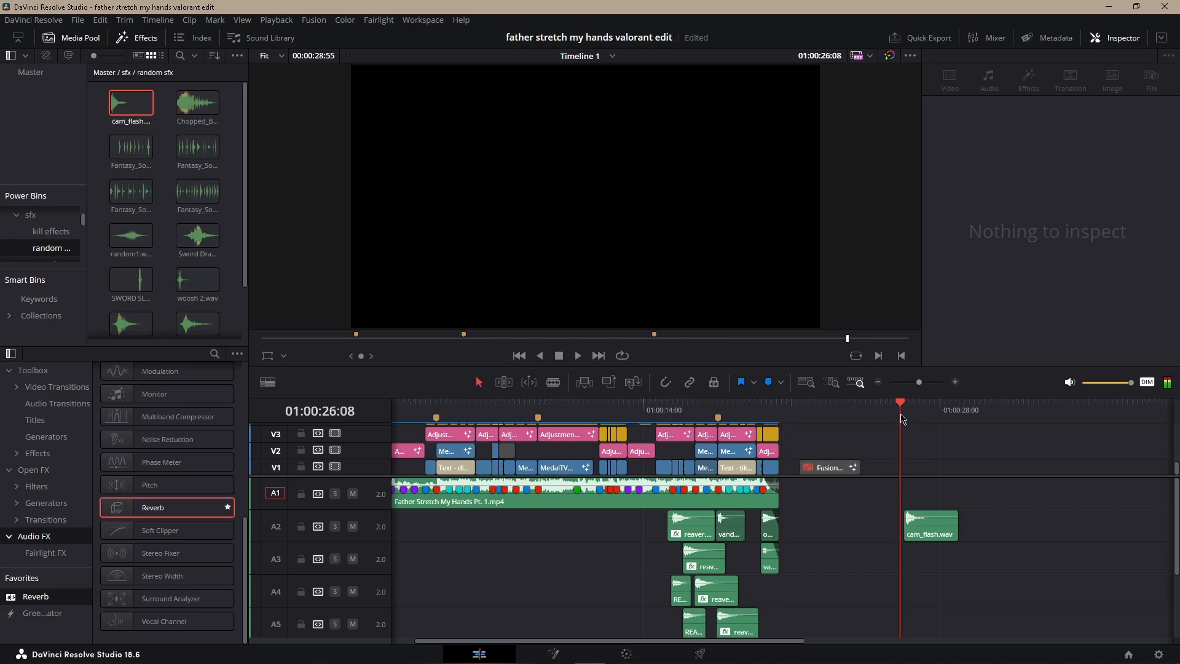
click(929, 524)
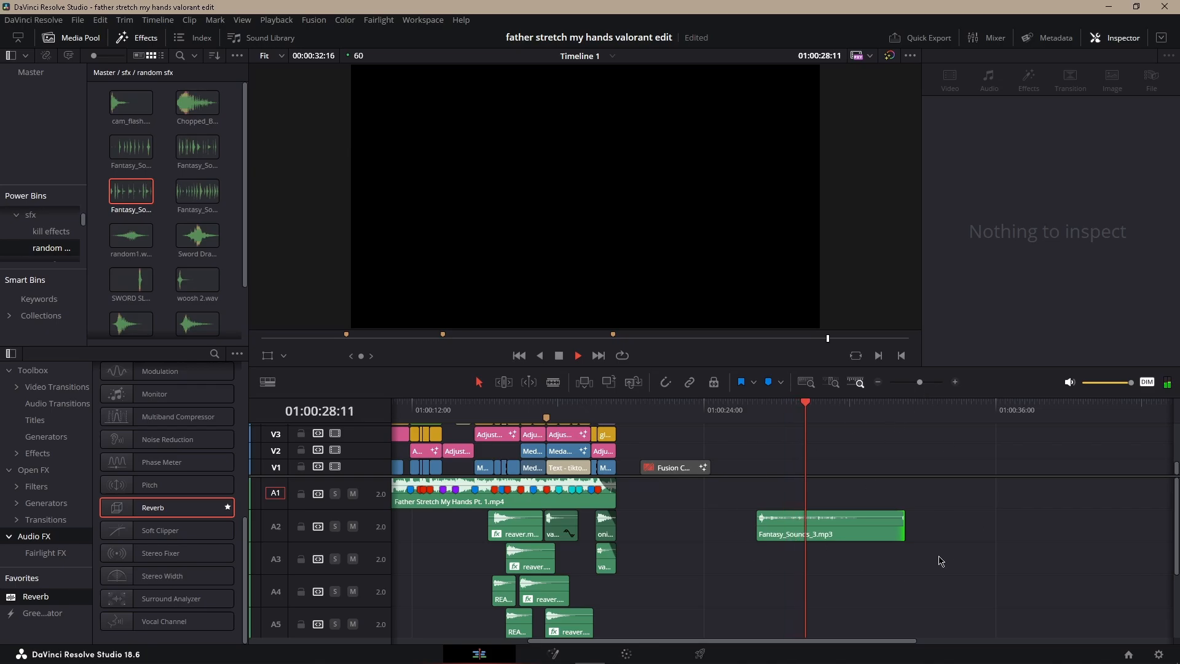
click(828, 525)
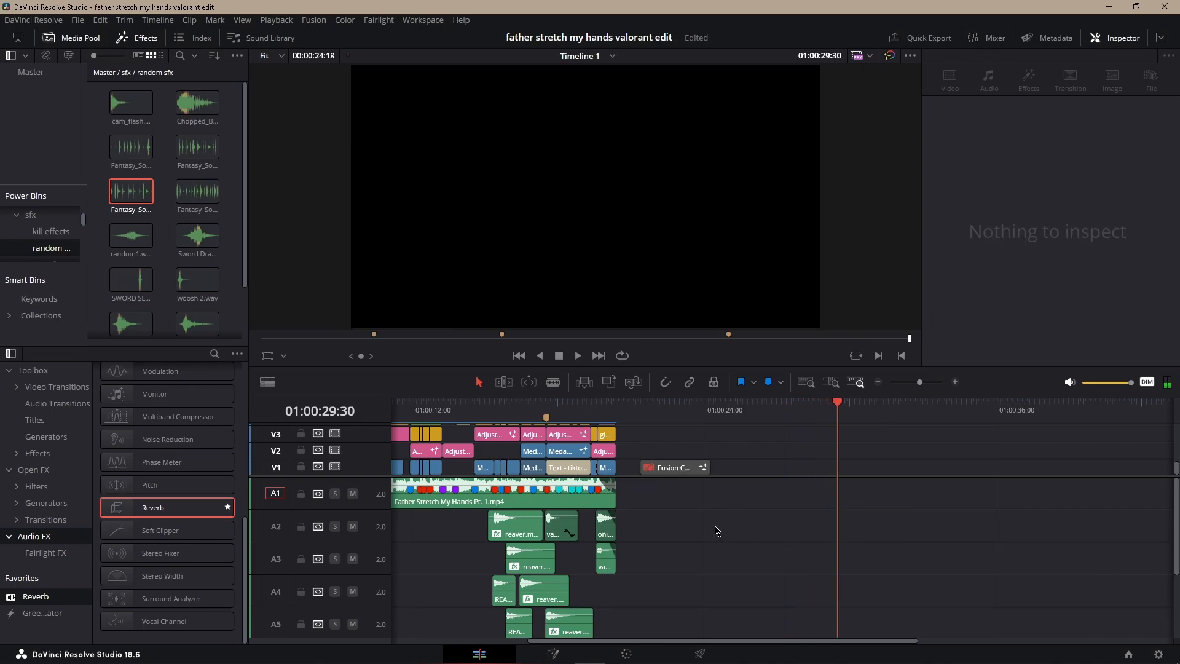
click(490, 410)
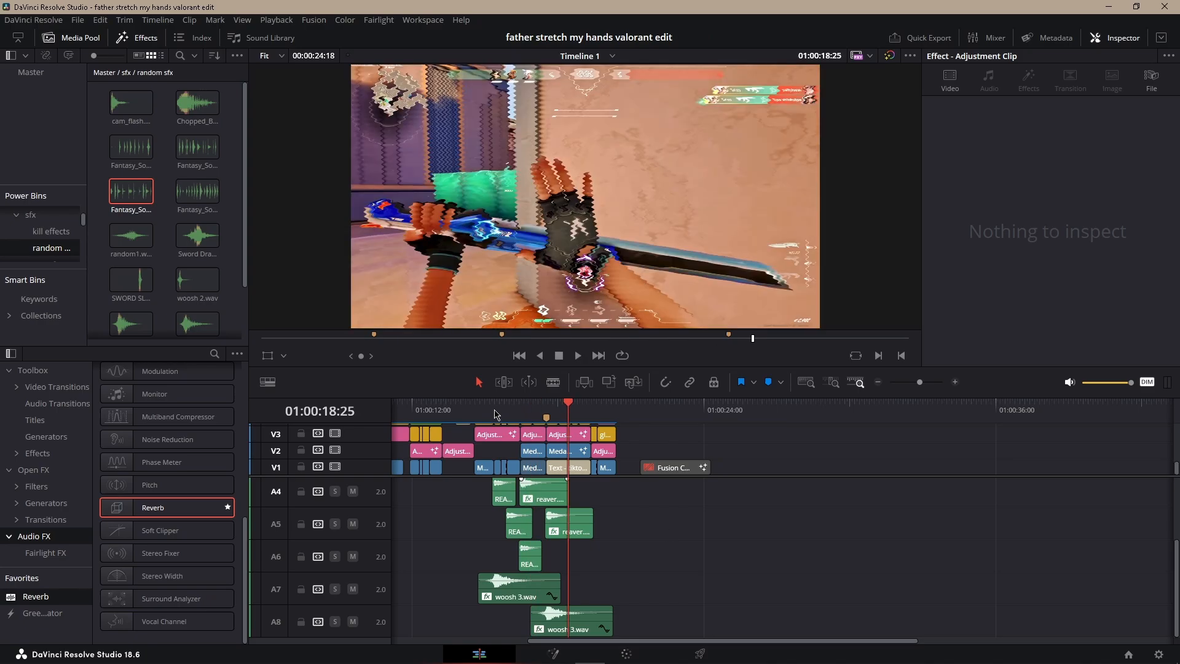
click(493, 409)
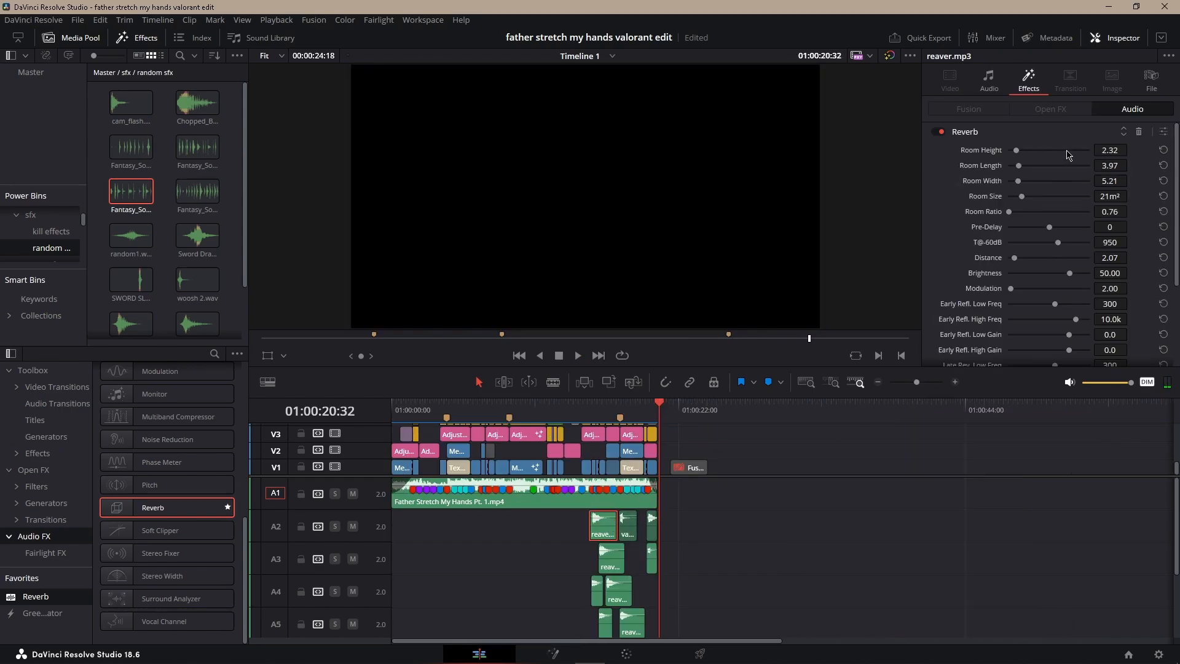
scroll(down, 3)
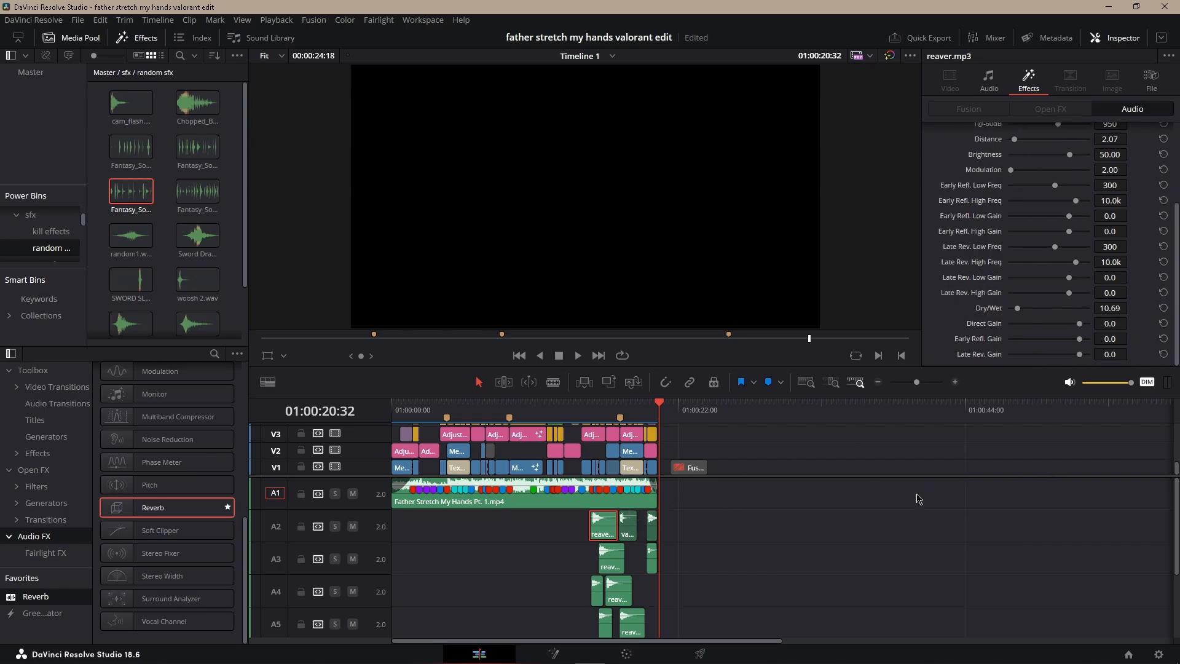
scroll(up, 3)
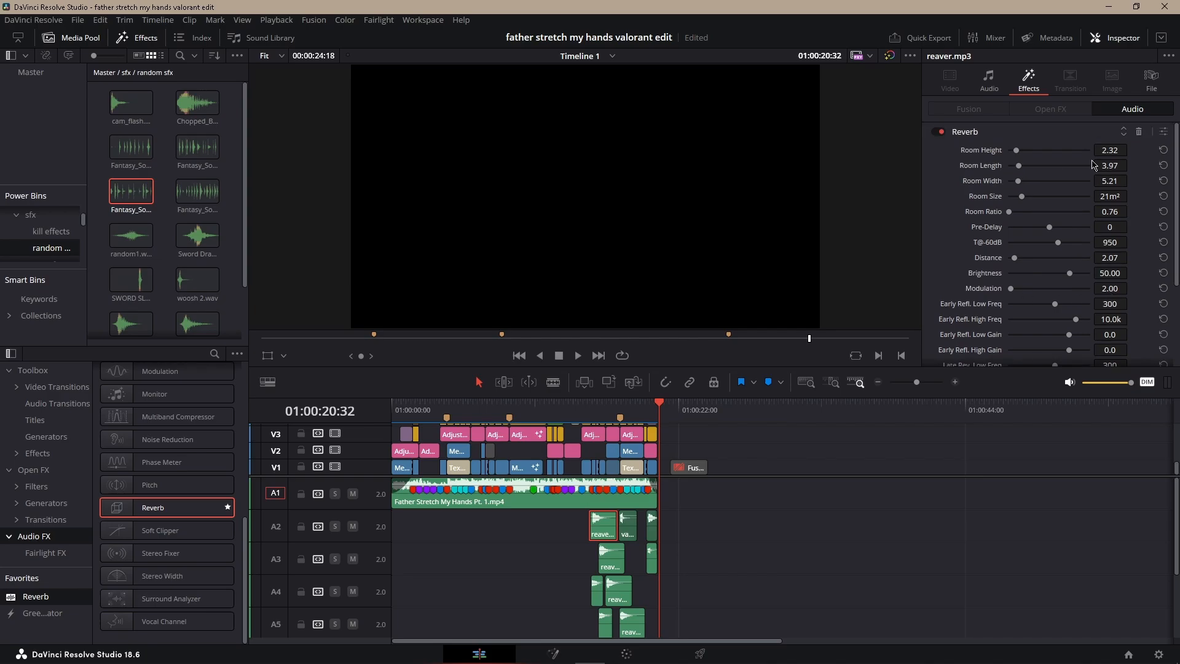
scroll(down, 3)
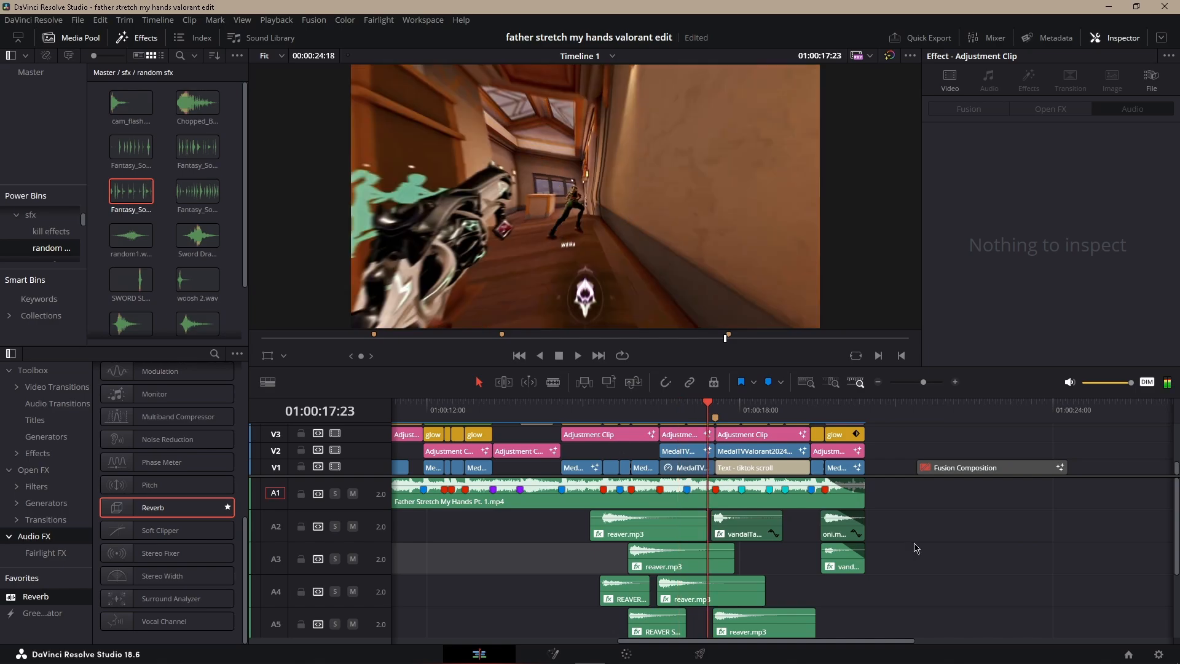
mouse_move(640, 495)
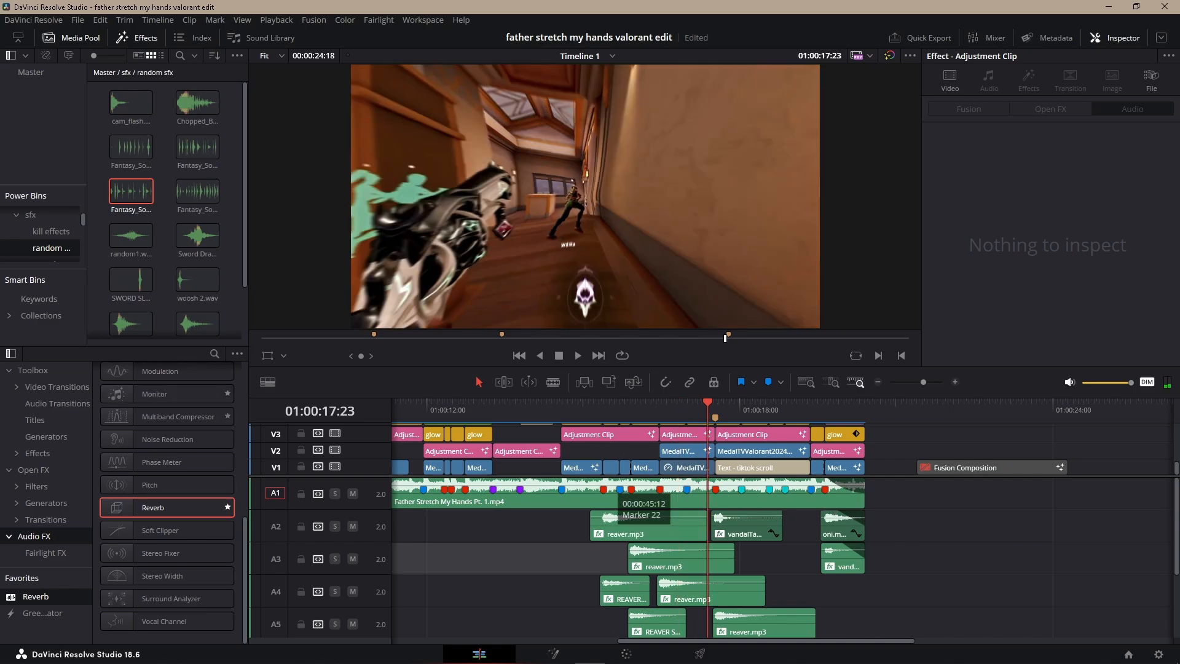